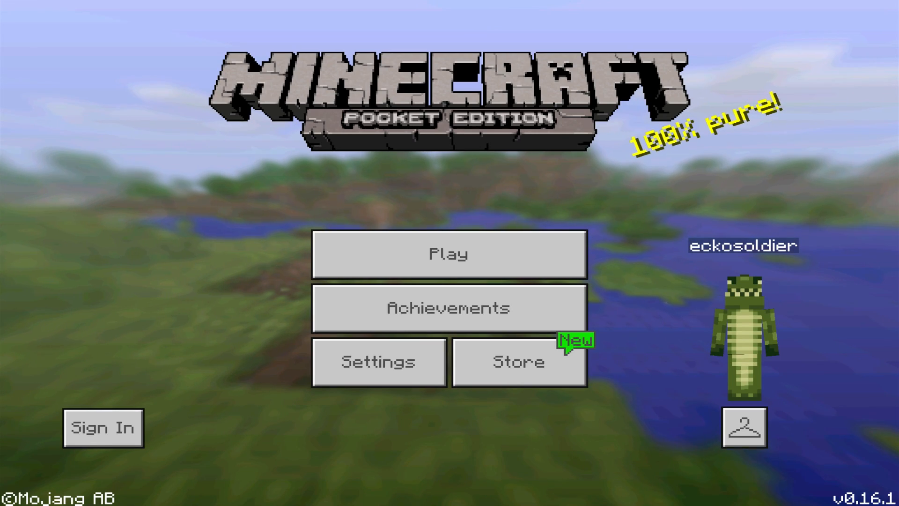
- Create a new survival world named 'Test World' from the Play menu
{"action": "left_click", "coordinate": [449, 254]}
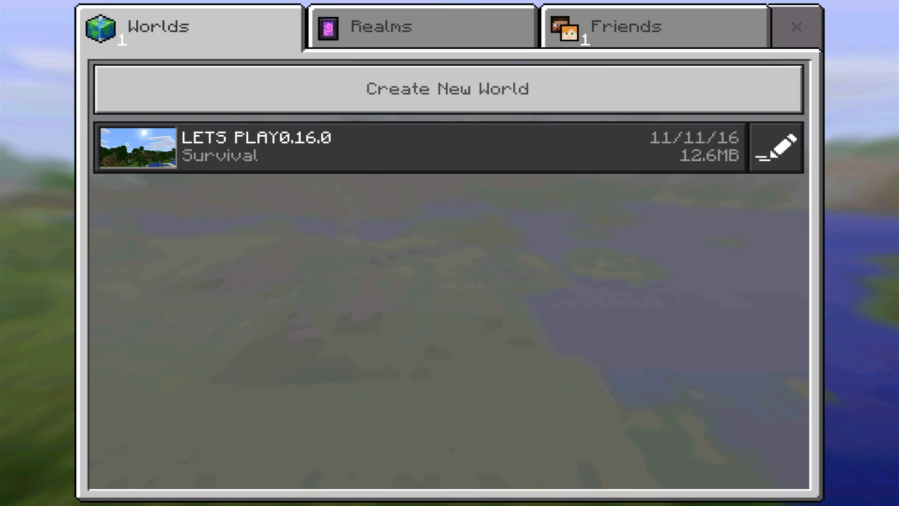
{"action": "left_click", "coordinate": [446, 89]}
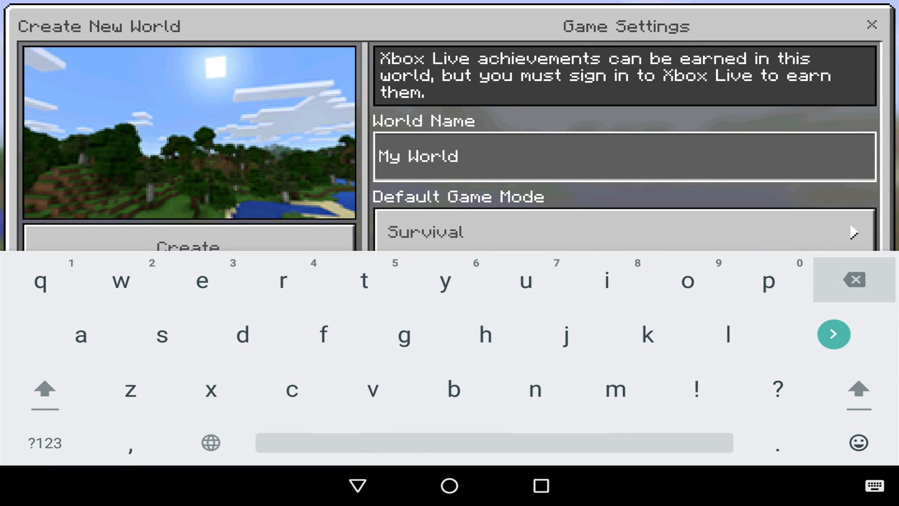
{"action": "type", "text": "Test"}
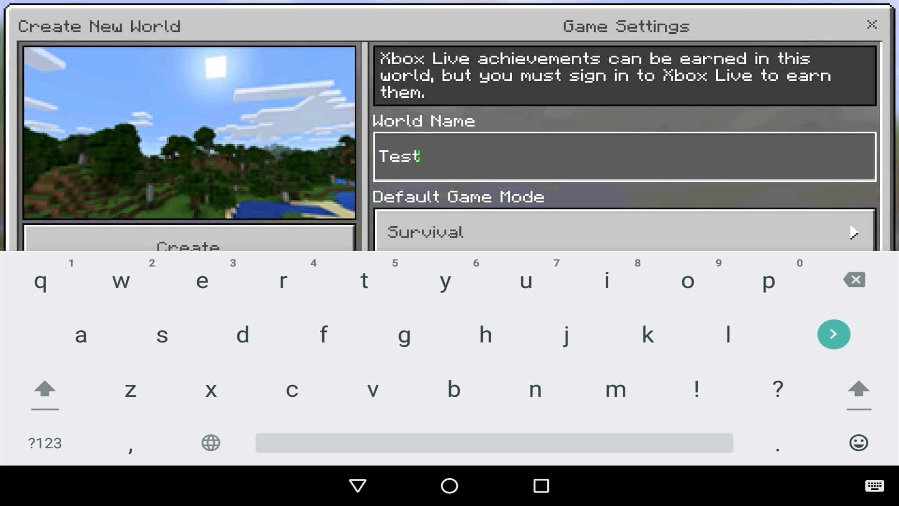
{"action": "left_click", "coordinate": [854, 280]}
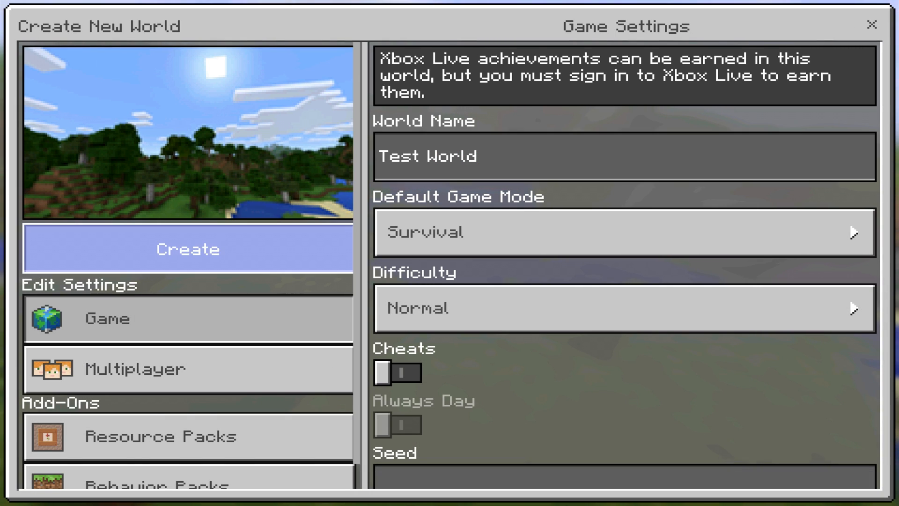
{"action": "left_click", "coordinate": [187, 248]}
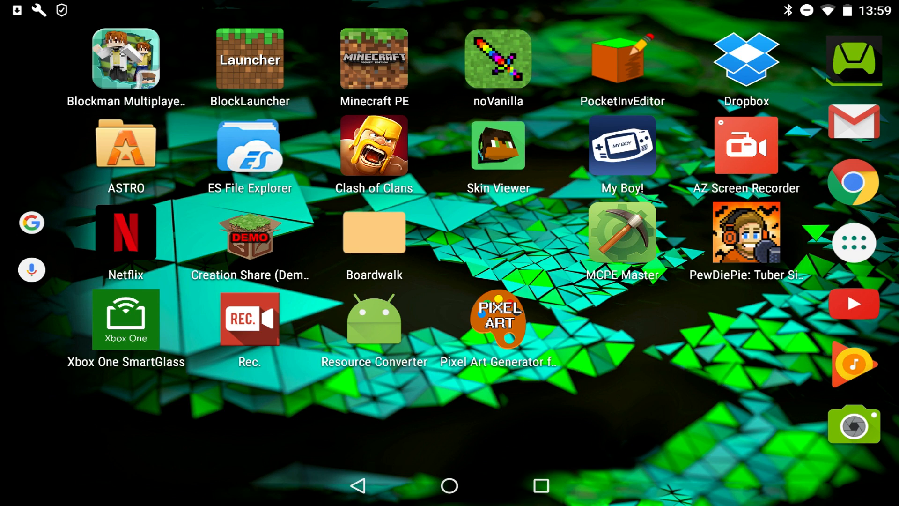
- Launch Blockman Multiplayer and browse the public server list
{"action": "left_click", "coordinate": [126, 59]}
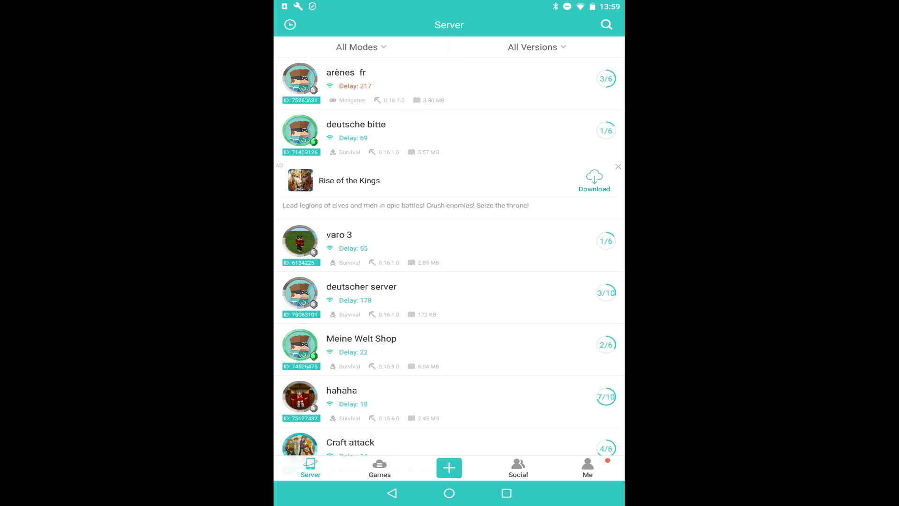
{"action": "scroll", "scroll_direction": "down", "scroll_amount": 3}
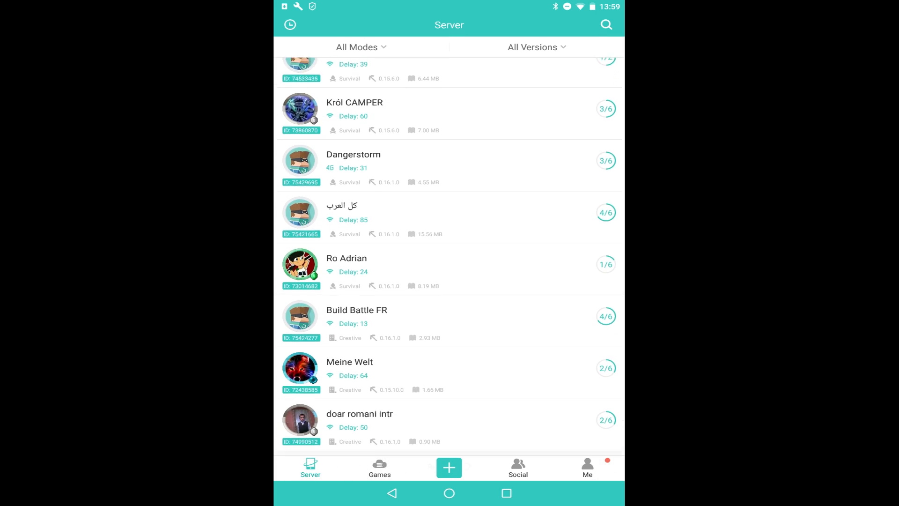
{"action": "scroll", "scroll_direction": "up", "scroll_amount": 3}
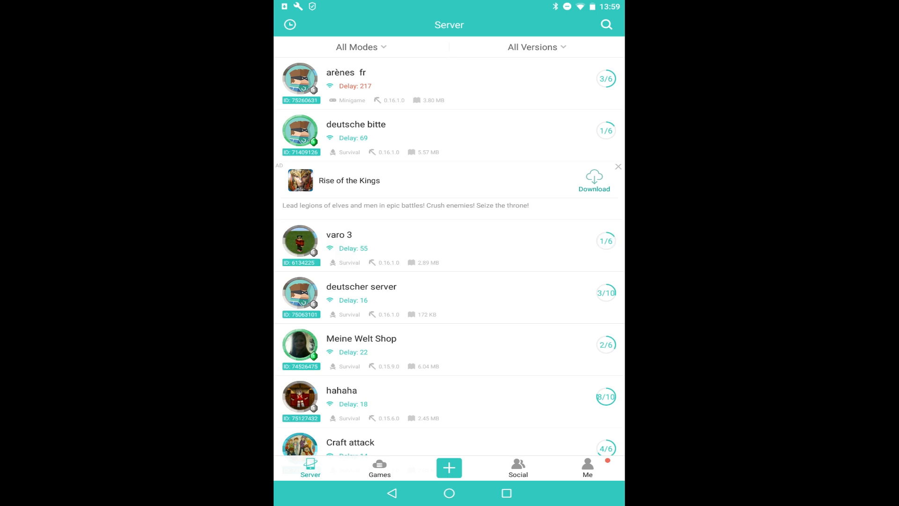
{"action": "scroll", "scroll_direction": "up", "scroll_amount": 3}
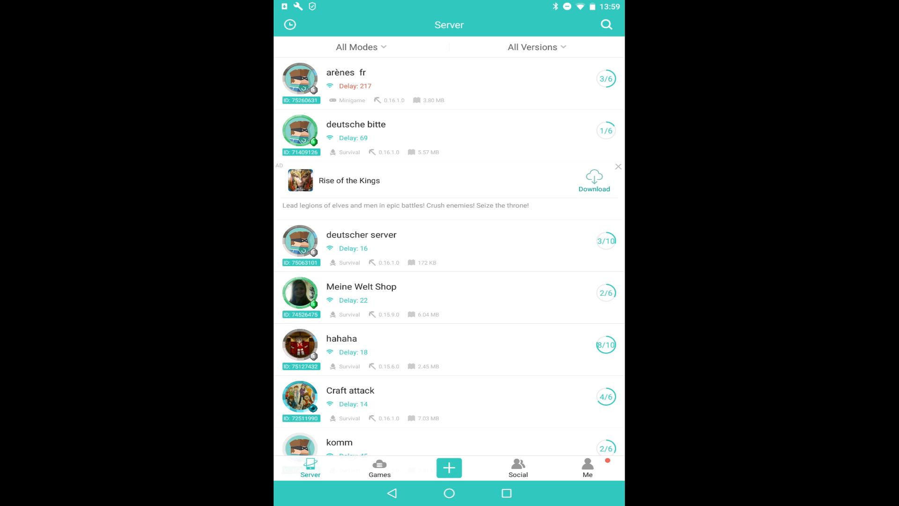
{"action": "scroll", "scroll_direction": "up", "scroll_amount": 3}
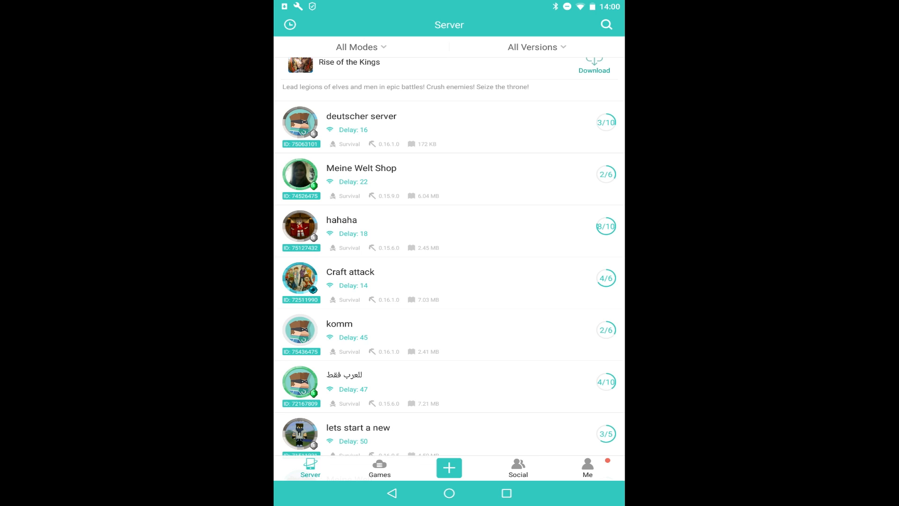
{"action": "scroll", "scroll_direction": "up", "scroll_amount": 3}
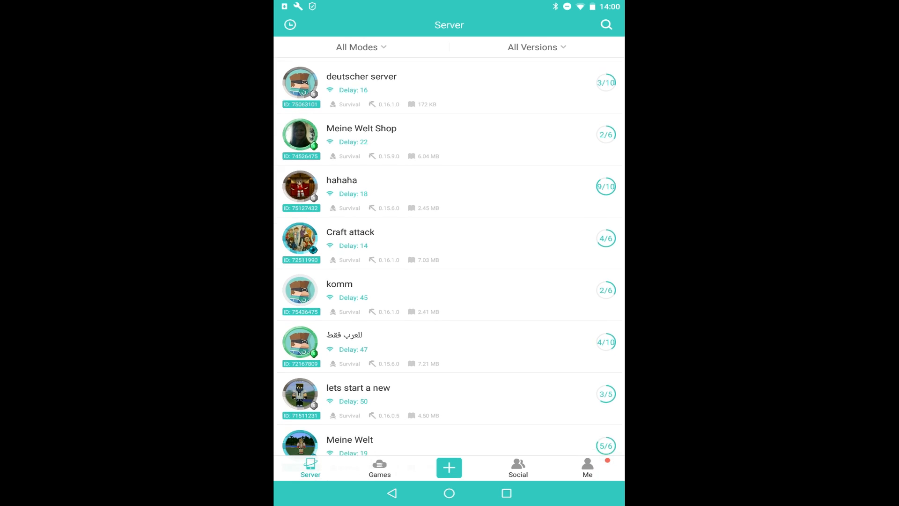
{"action": "scroll", "scroll_direction": "down", "scroll_amount": 3}
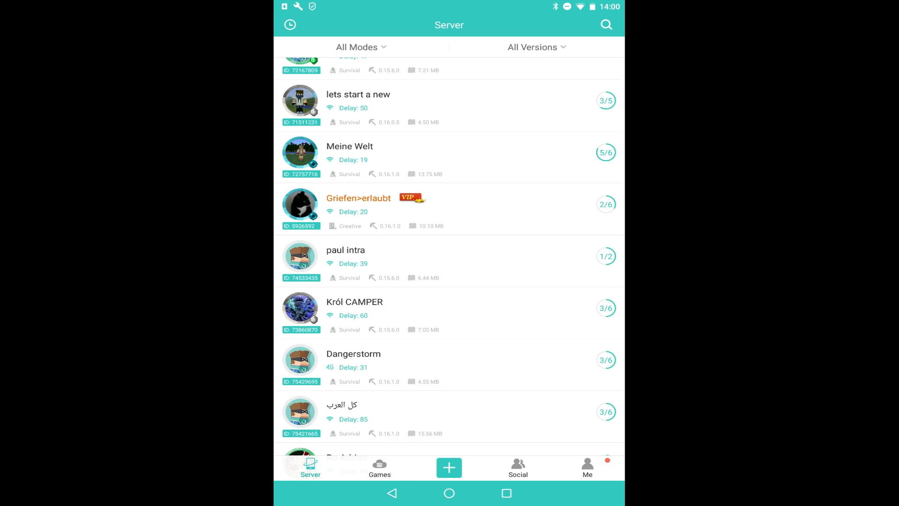
{"action": "scroll", "scroll_direction": "up", "scroll_amount": 3}
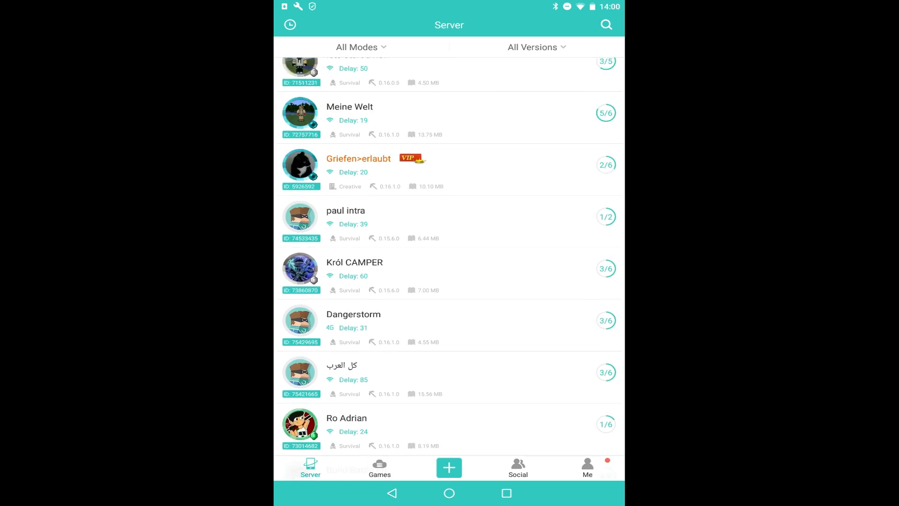
{"action": "left_click", "coordinate": [356, 47]}
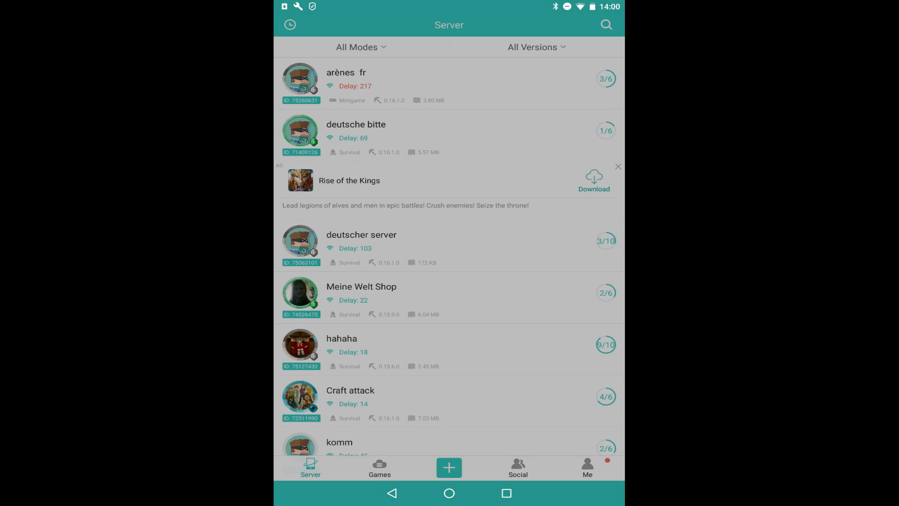
- Keep the version filter on All Versions and show the featured Games page
{"action": "left_click", "coordinate": [536, 47]}
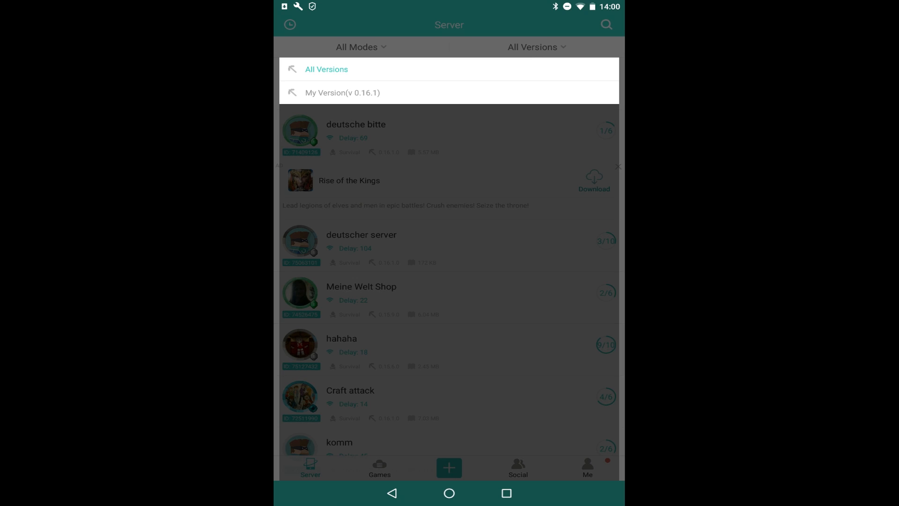
{"action": "left_click", "coordinate": [327, 69]}
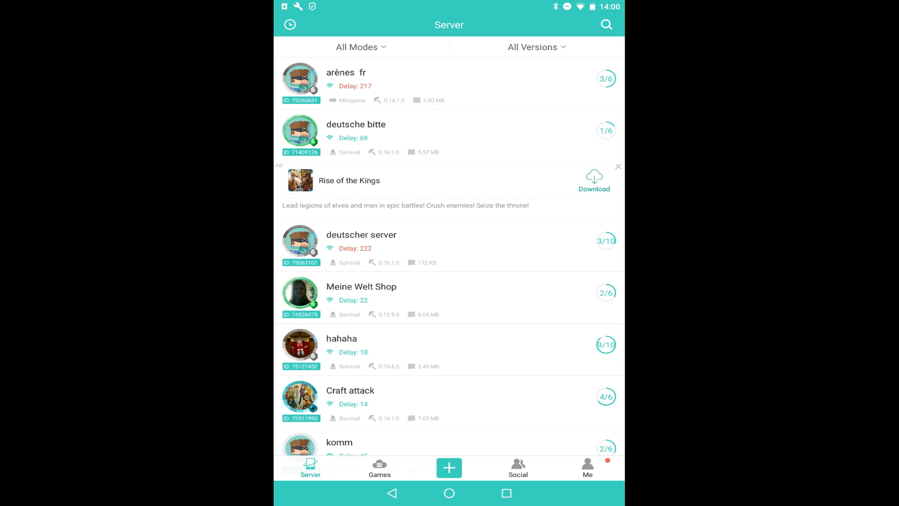
{"action": "left_click", "coordinate": [378, 467]}
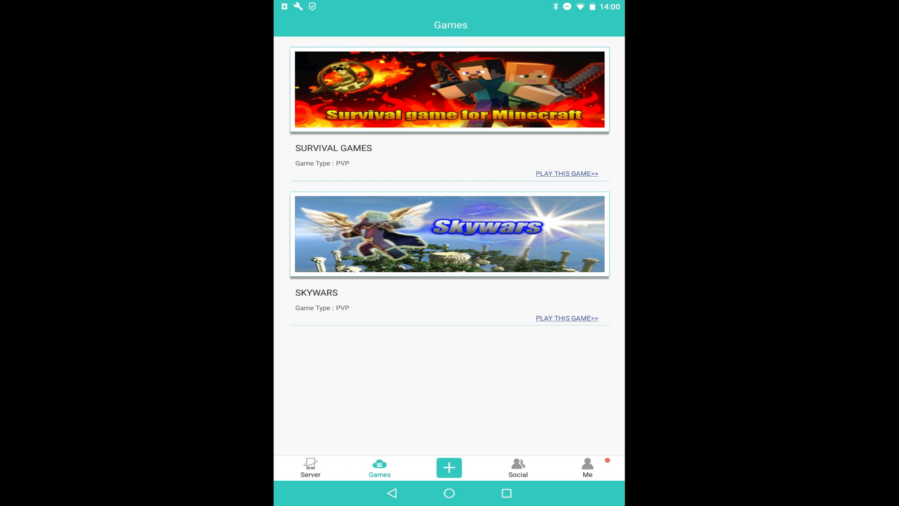
- View Survival Games details, check Social messages and Playmates, then open the Me profile
{"action": "left_click", "coordinate": [567, 173]}
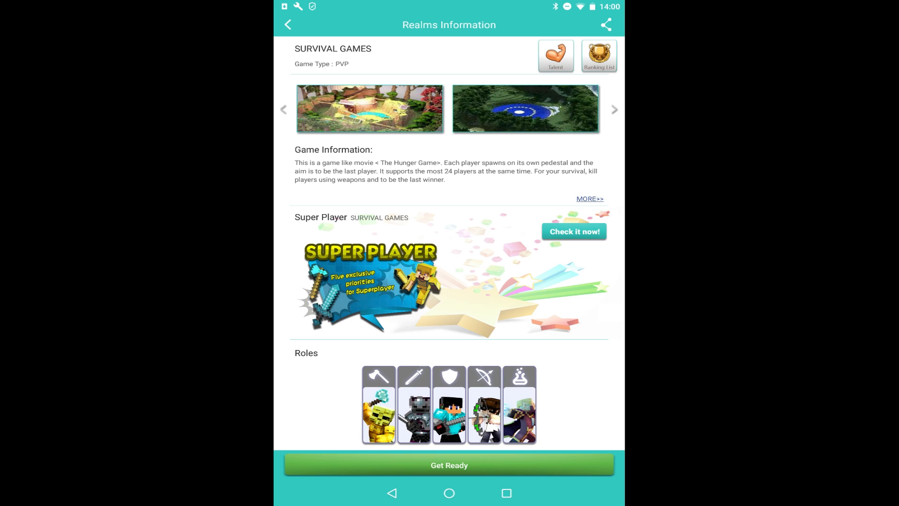
{"action": "left_click", "coordinate": [288, 24]}
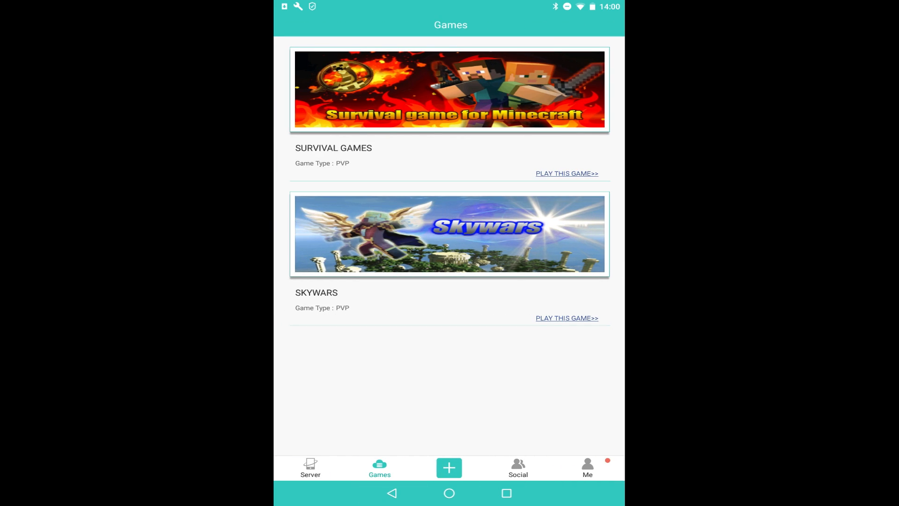
{"action": "left_click", "coordinate": [517, 467]}
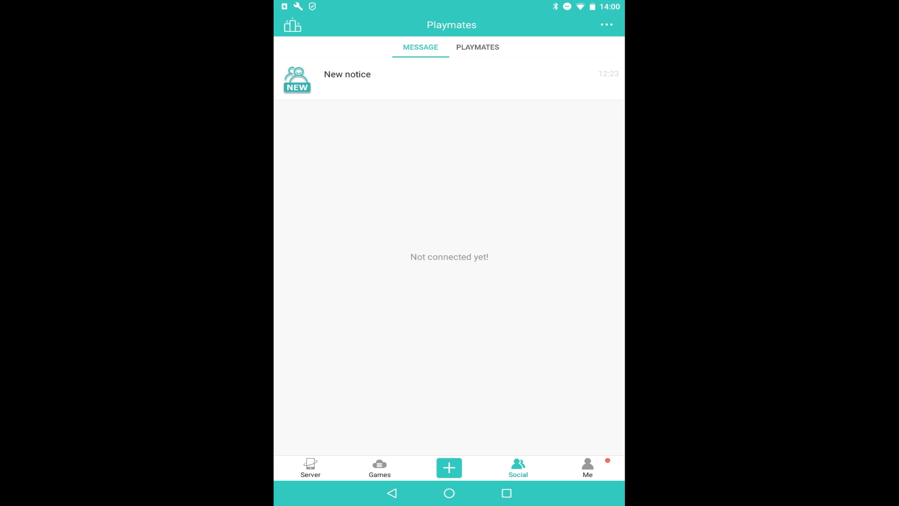
{"action": "left_click", "coordinate": [477, 47]}
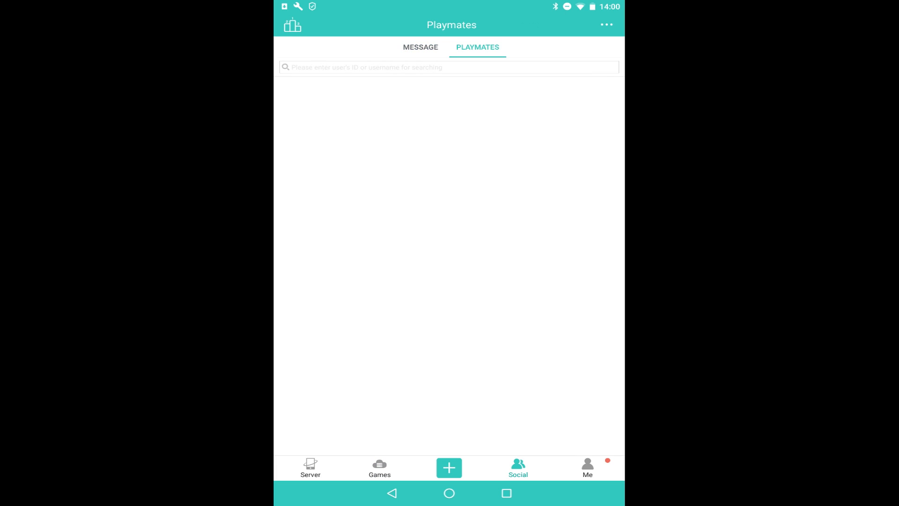
{"action": "left_click", "coordinate": [419, 47]}
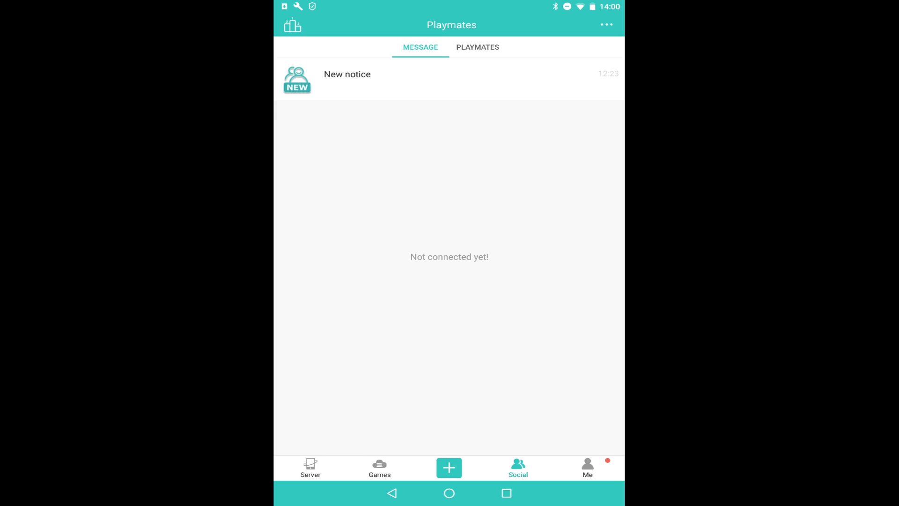
{"action": "left_click", "coordinate": [588, 467]}
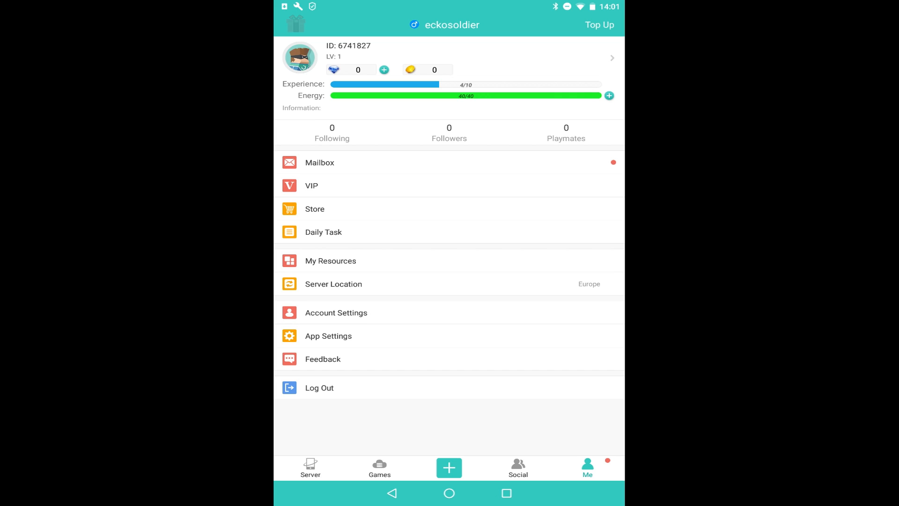
{"action": "left_click", "coordinate": [315, 208]}
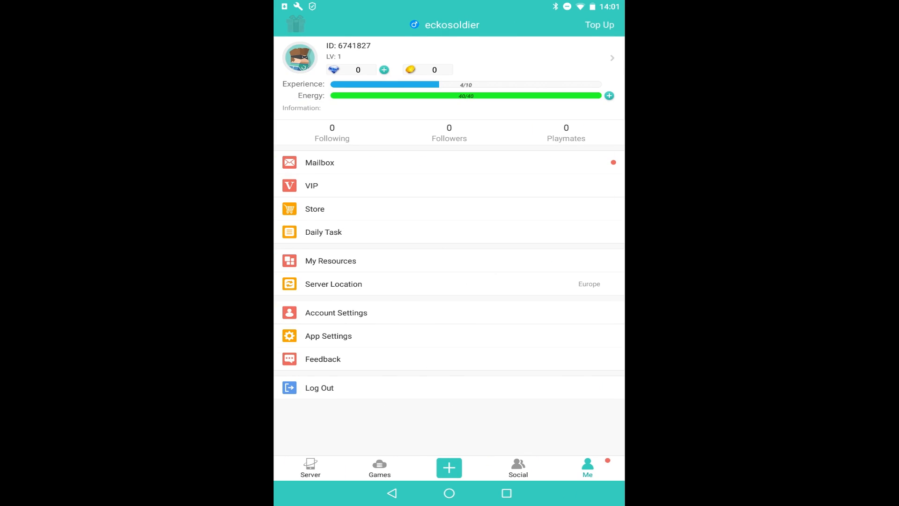
{"action": "left_click", "coordinate": [331, 261]}
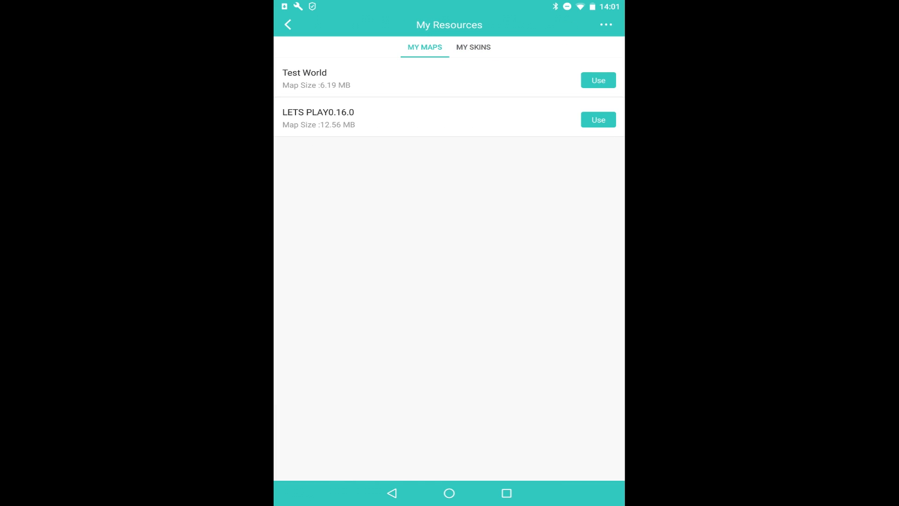
{"action": "left_click", "coordinate": [287, 25]}
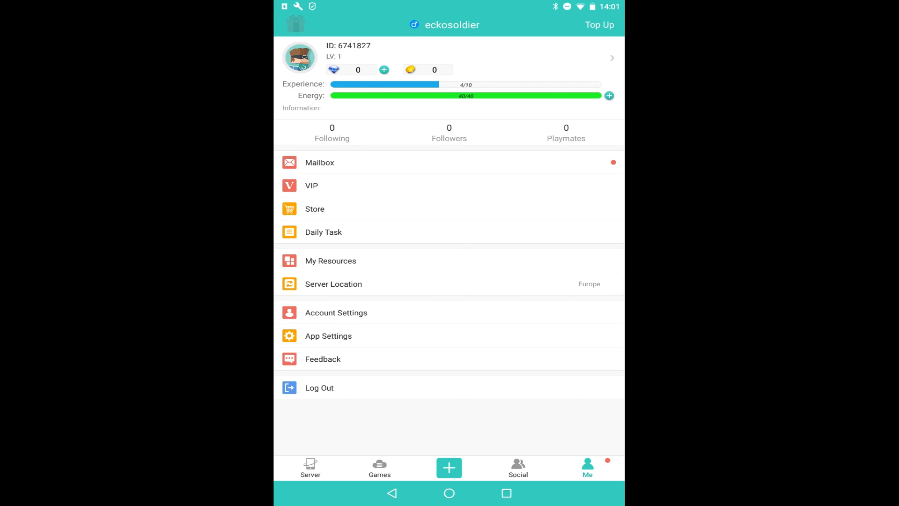
{"action": "left_click", "coordinate": [333, 283]}
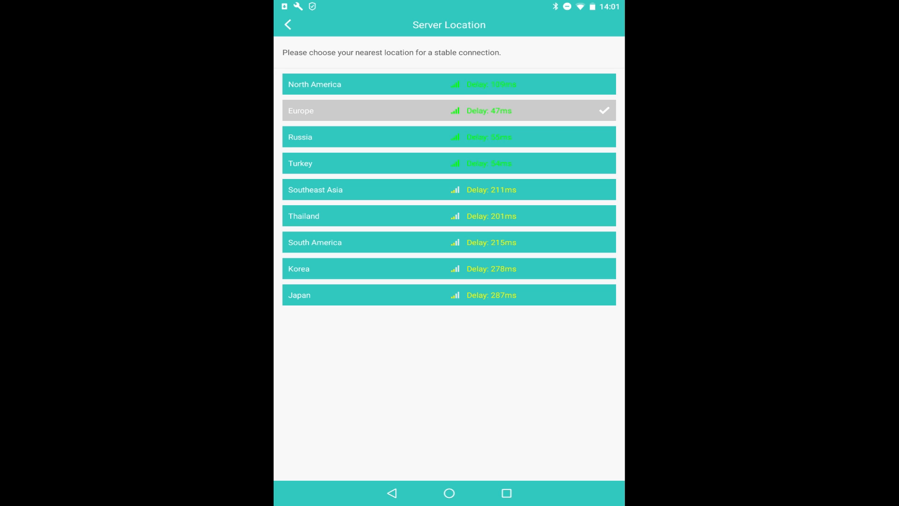
- Keep Europe as server location and show the Quick-in and Create Server options
{"action": "left_click", "coordinate": [287, 25]}
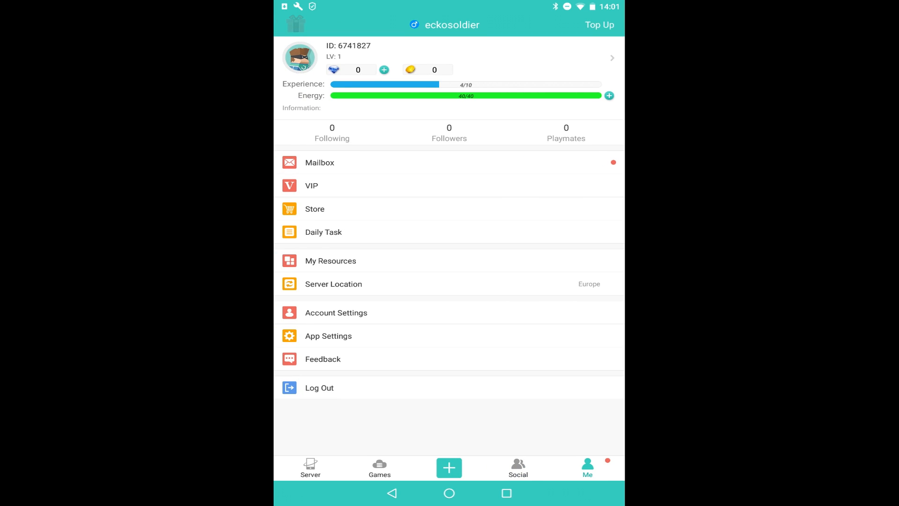
{"action": "left_click", "coordinate": [449, 467]}
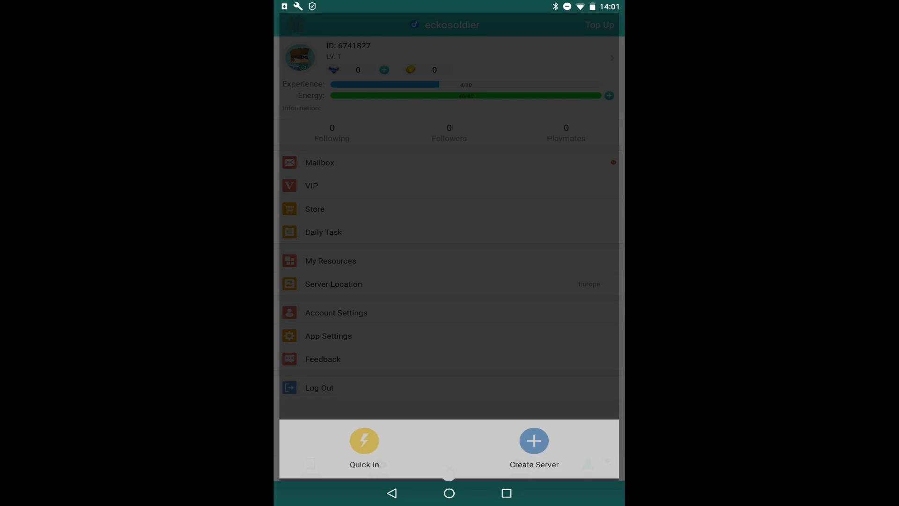
- Create the 'survival fun' Survival server on Test World with All Users permission
{"action": "left_click", "coordinate": [533, 447]}
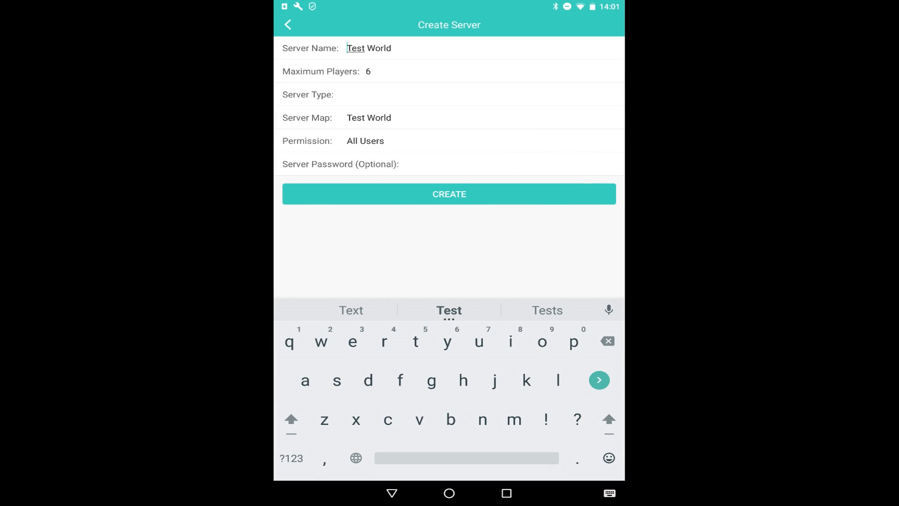
{"action": "left_click", "coordinate": [607, 341]}
{"action": "type", "text": "su"}
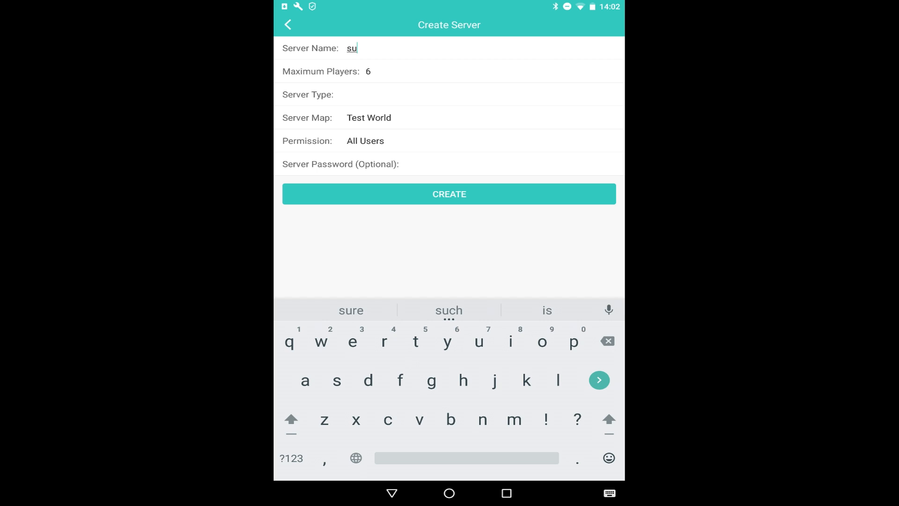
{"action": "type", "text": "rvival"}
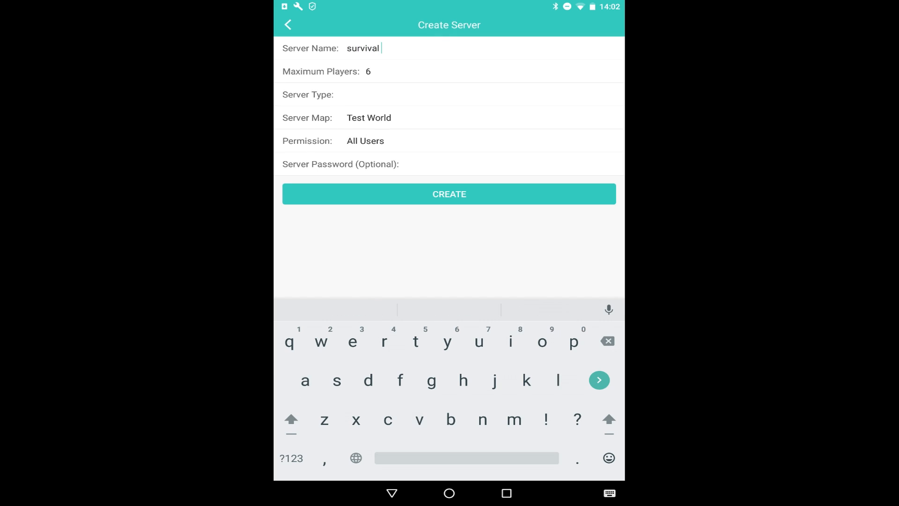
{"action": "left_click", "coordinate": [370, 71]}
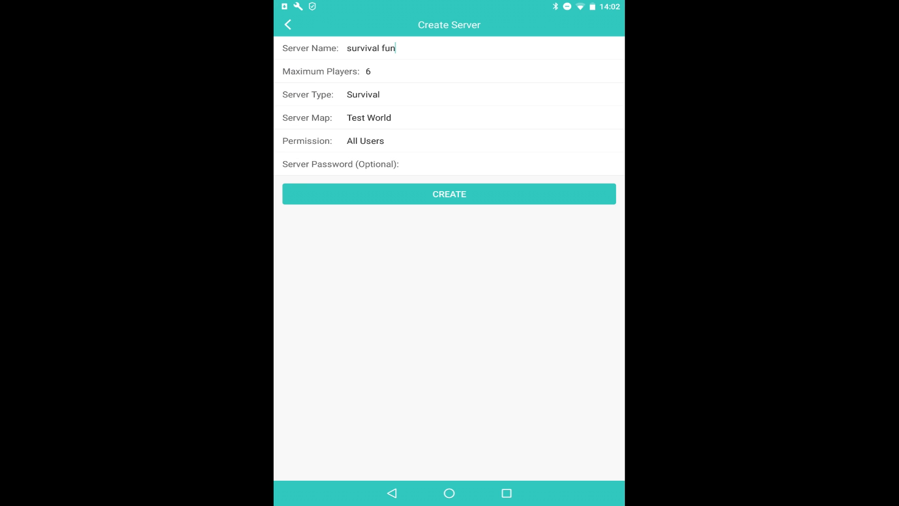
{"action": "left_click", "coordinate": [365, 141]}
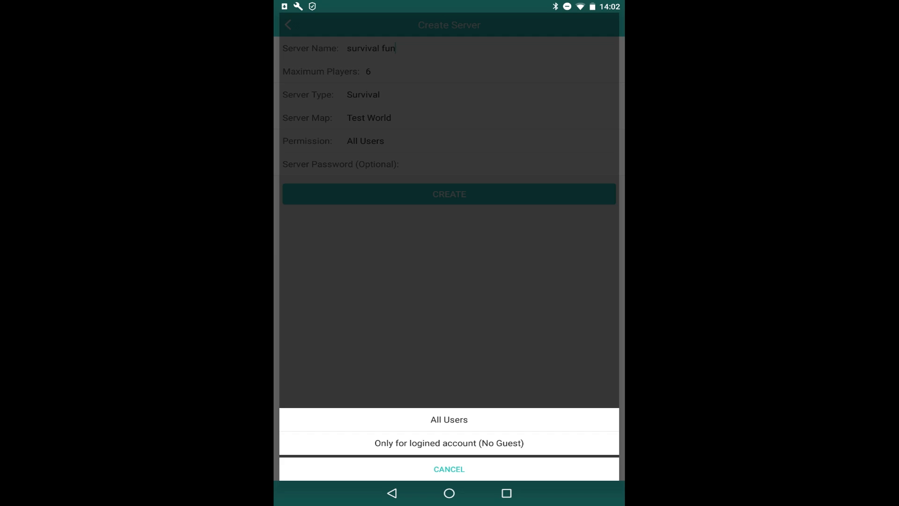
{"action": "left_click", "coordinate": [449, 420]}
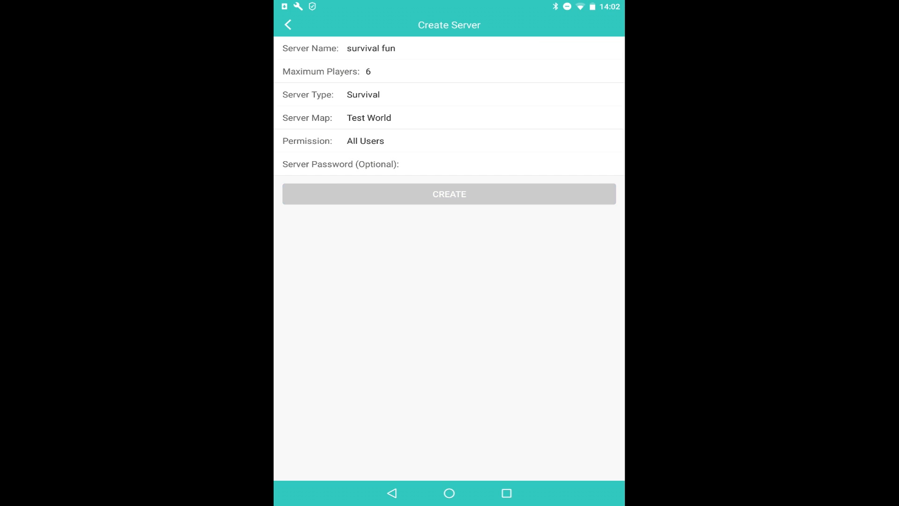
{"action": "left_click", "coordinate": [449, 194]}
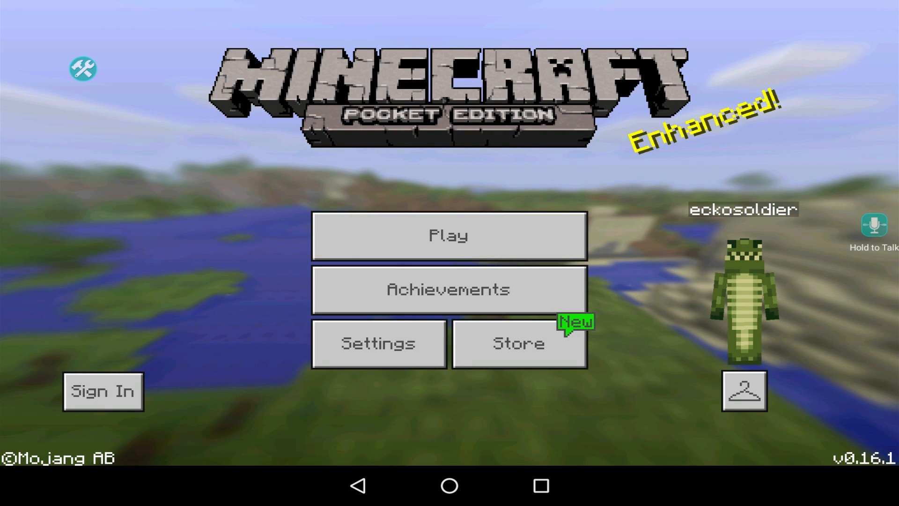
- Enter Test World and open the Blockman Server Members panel showing eckosoldier
{"action": "left_click", "coordinate": [448, 235]}
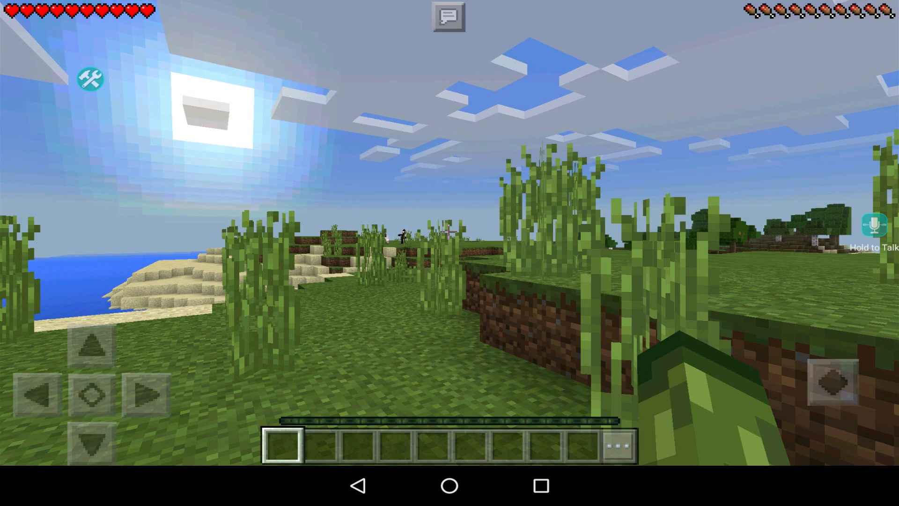
{"action": "left_click", "coordinate": [90, 79]}
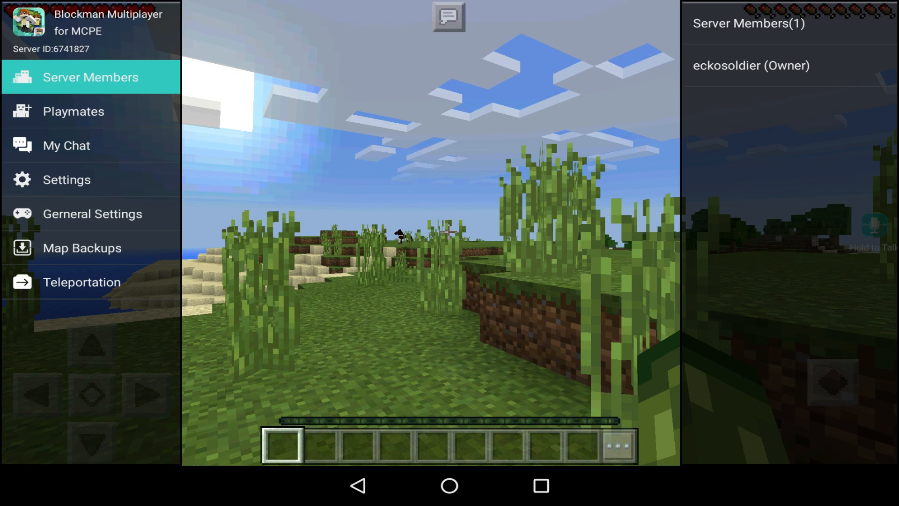
- View the Playmates, My Chat and Settings tabs, then open General Settings
{"action": "left_click", "coordinate": [73, 112]}
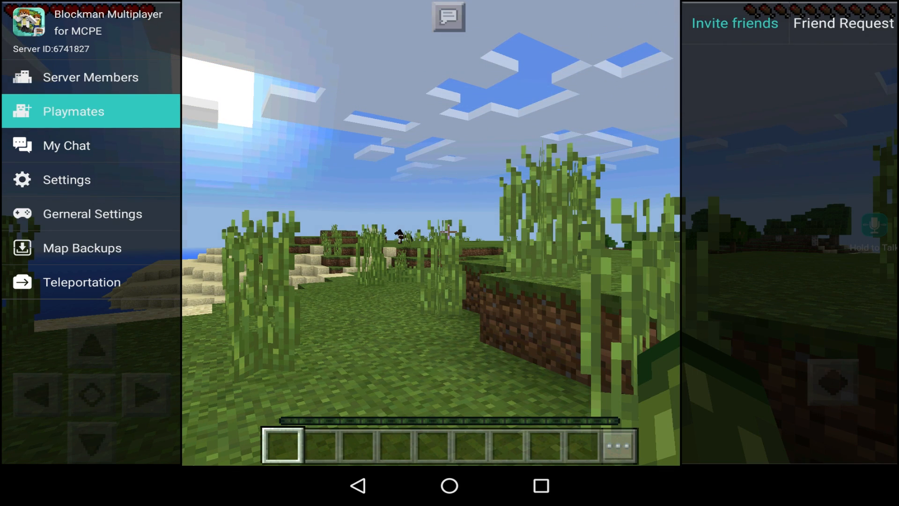
{"action": "left_click", "coordinate": [75, 145]}
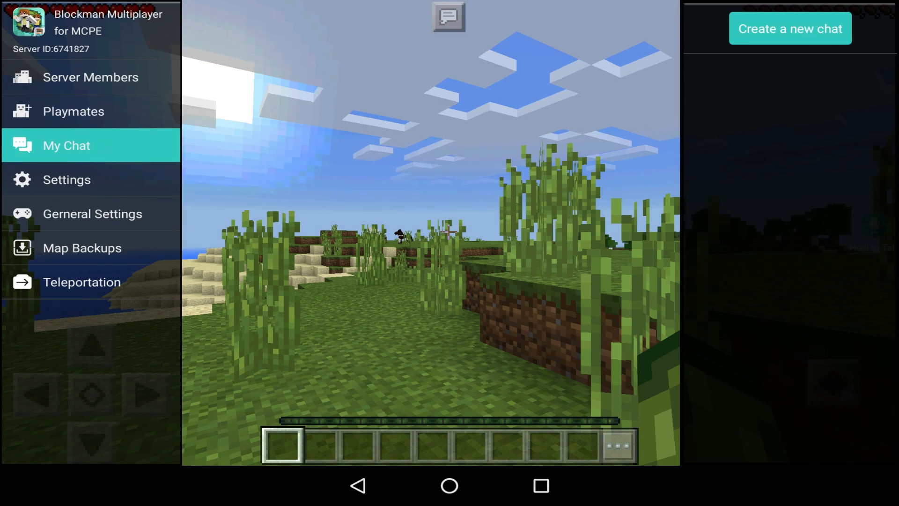
{"action": "left_click", "coordinate": [66, 179]}
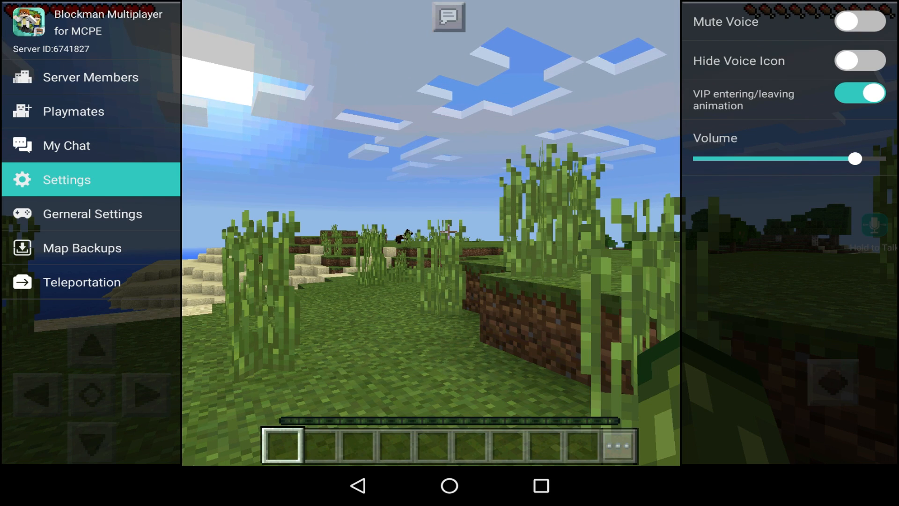
{"action": "left_click", "coordinate": [91, 214]}
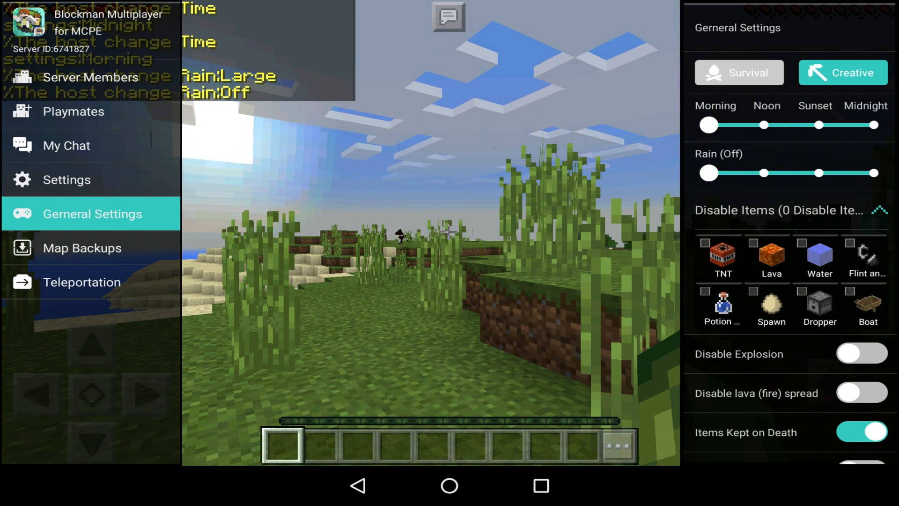
- Ban TNT, Lava and Flint and steel, disable explosions, lava spread and PVP, enable block protection
{"action": "left_click", "coordinate": [705, 243]}
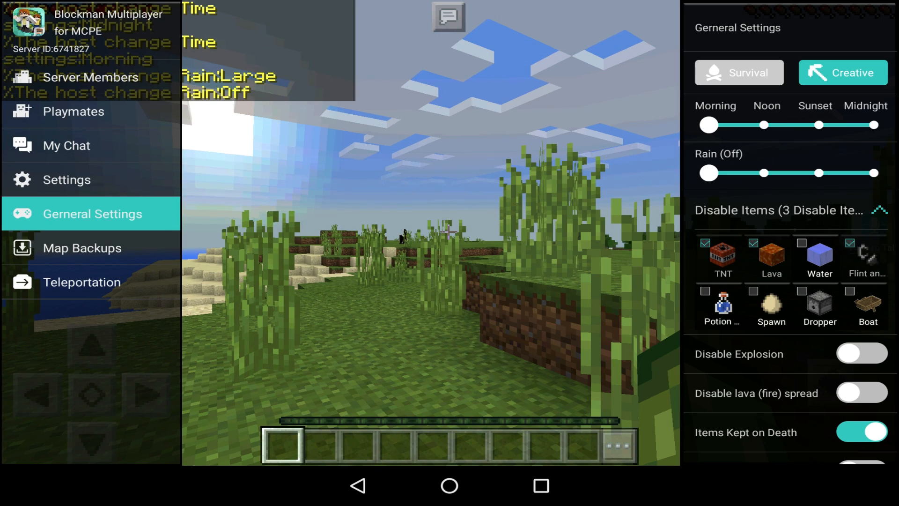
{"action": "left_click", "coordinate": [879, 210]}
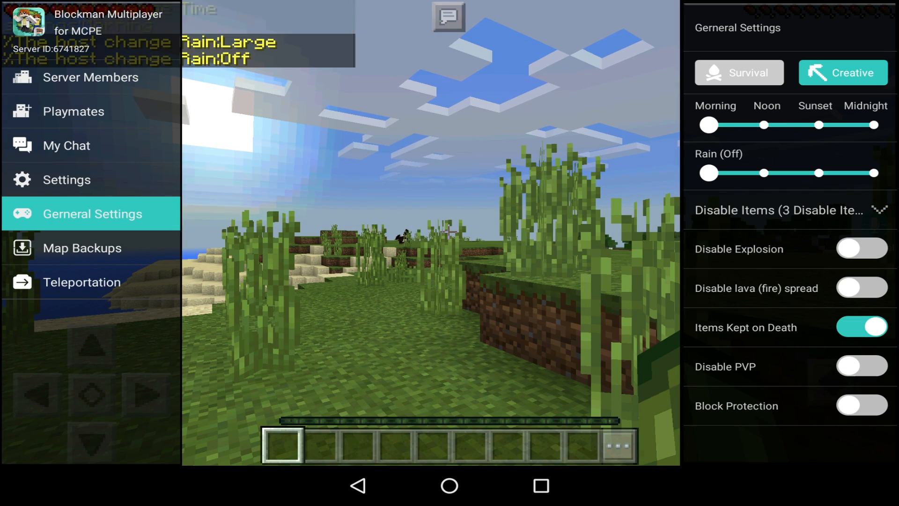
{"action": "left_click", "coordinate": [860, 248]}
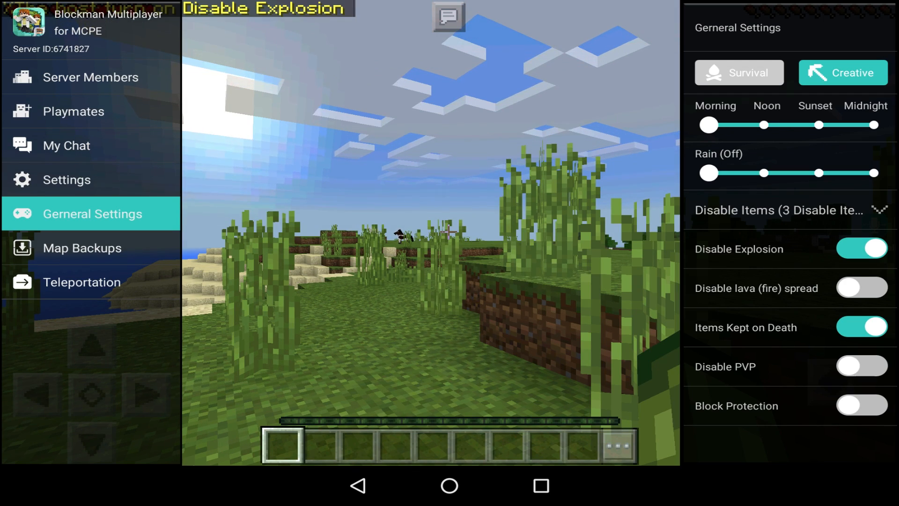
{"action": "left_click", "coordinate": [862, 287]}
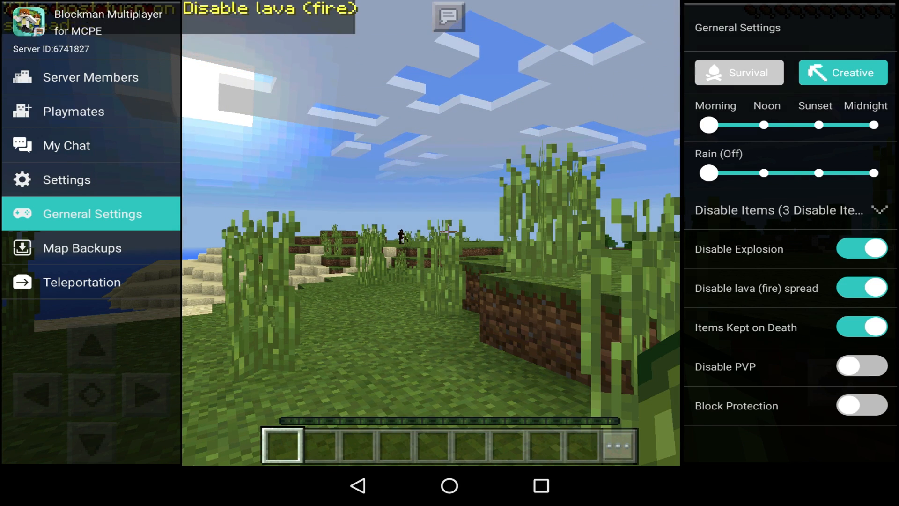
{"action": "left_click", "coordinate": [861, 366]}
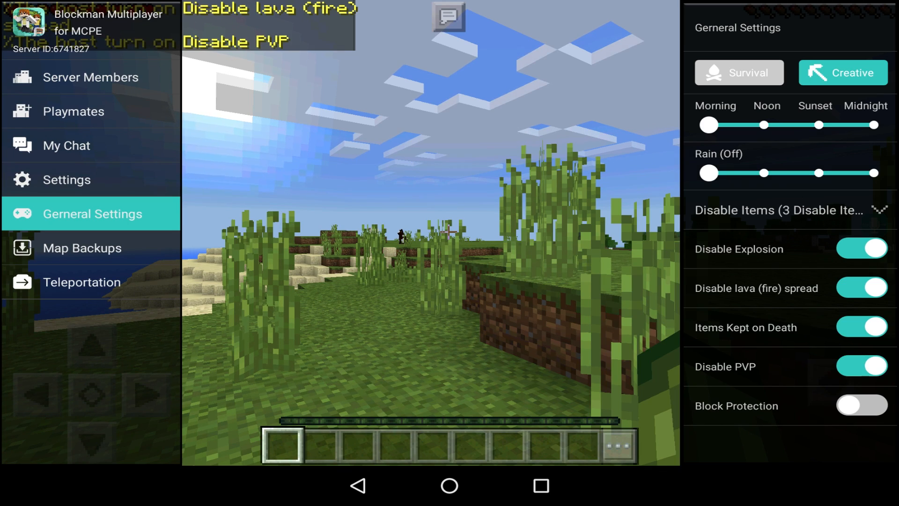
{"action": "left_click", "coordinate": [861, 405]}
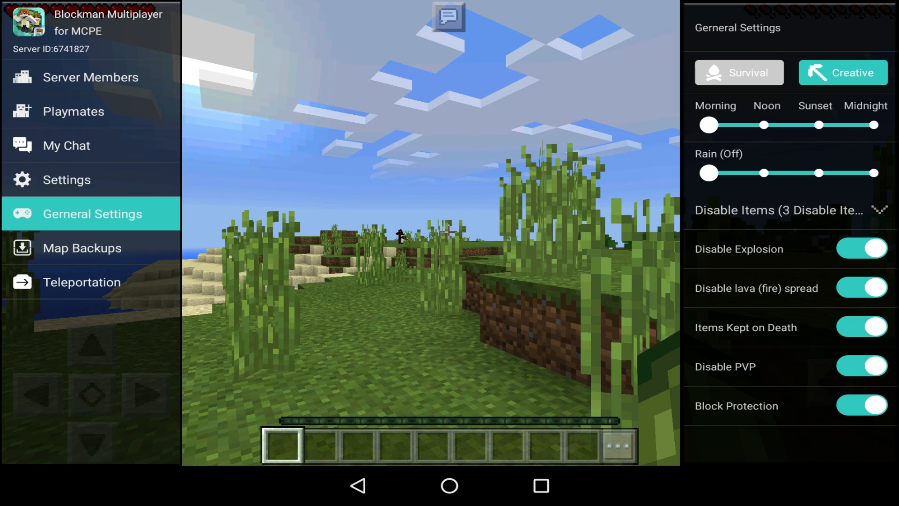
{"action": "left_click", "coordinate": [82, 248]}
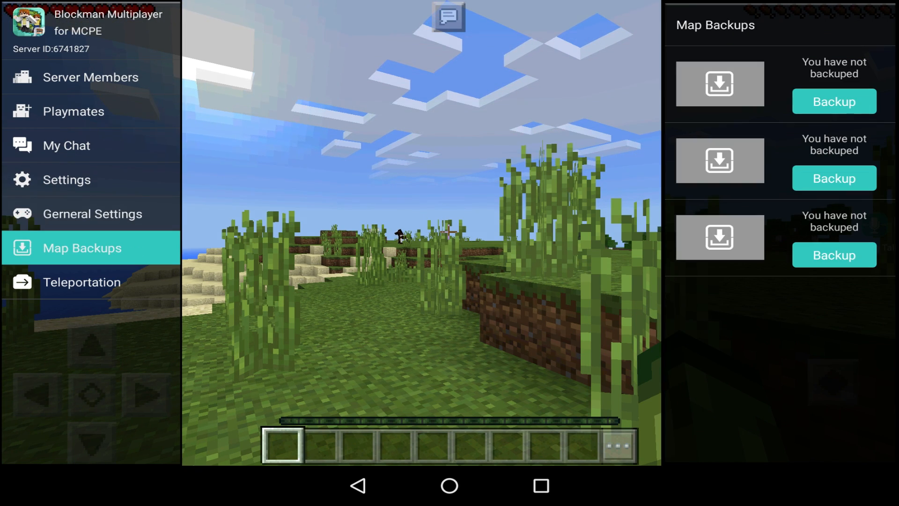
- Close and reopen the Blockman panel to the Playmates tab
{"action": "left_click", "coordinate": [82, 281]}
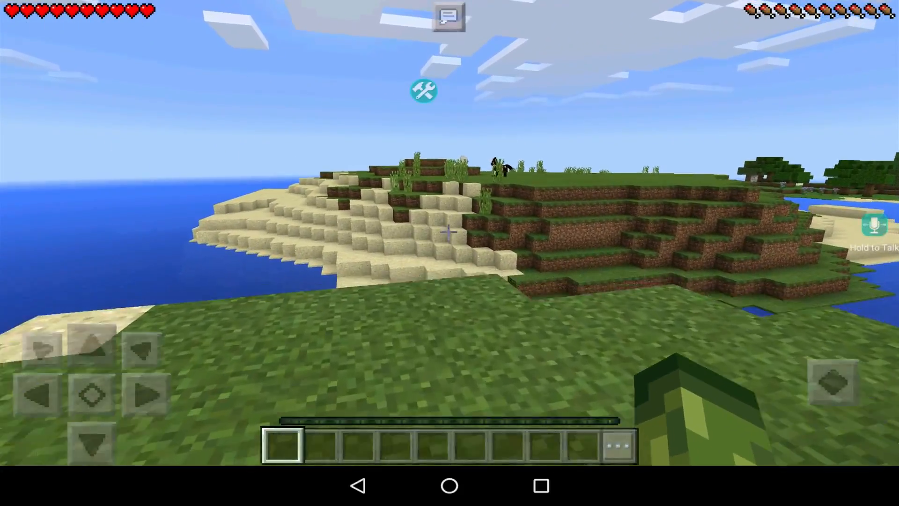
{"action": "left_click", "coordinate": [425, 91]}
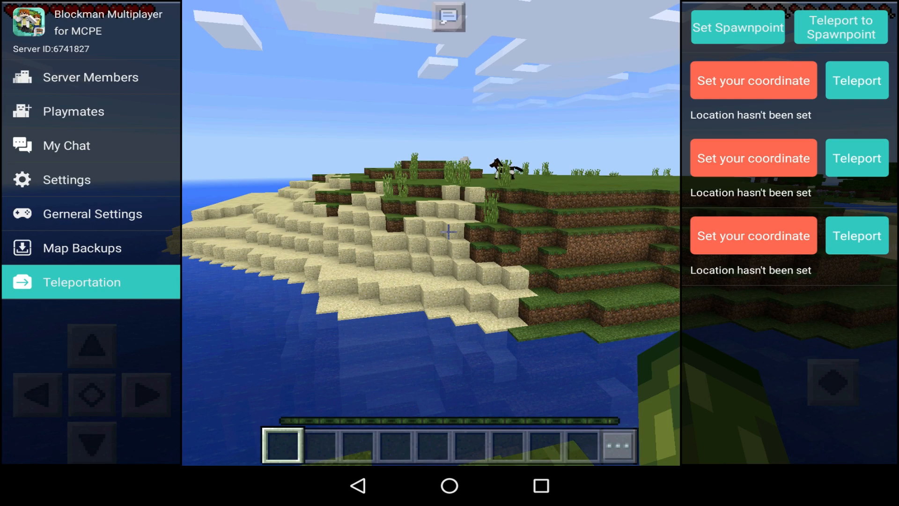
{"action": "left_click", "coordinate": [74, 111]}
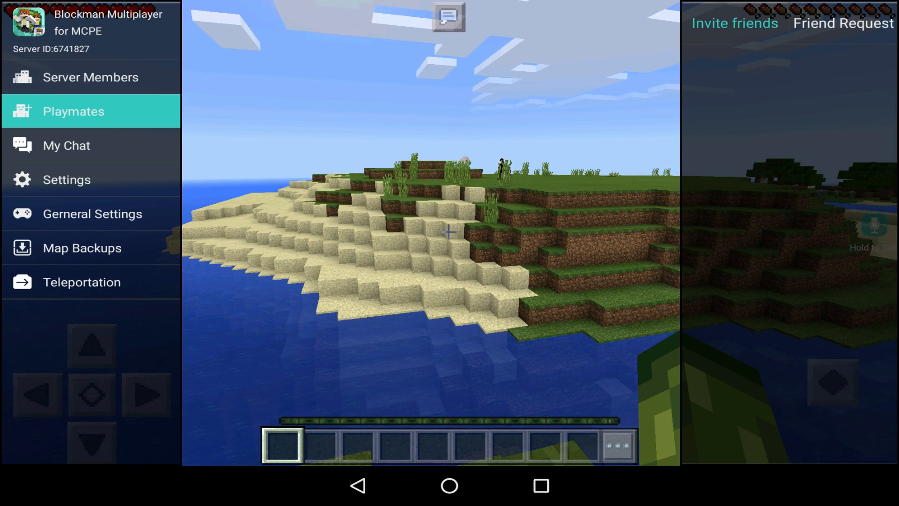